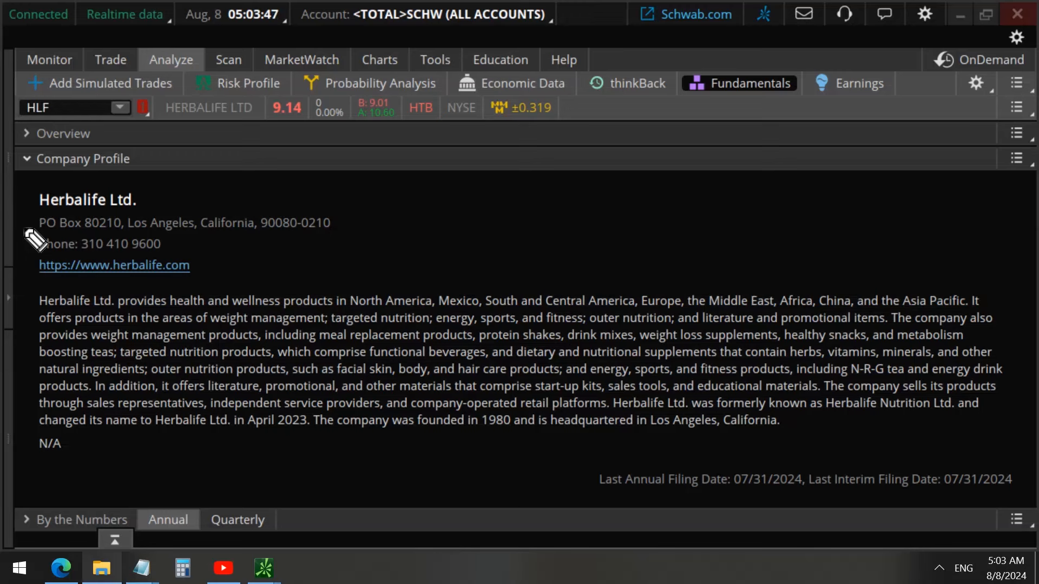
- Review Herbalife's company profile, then bring up the HLF one-year daily chart
{"action": "left_click_drag", "start_coordinate": [20, 215], "coordinate": [172, 209]}
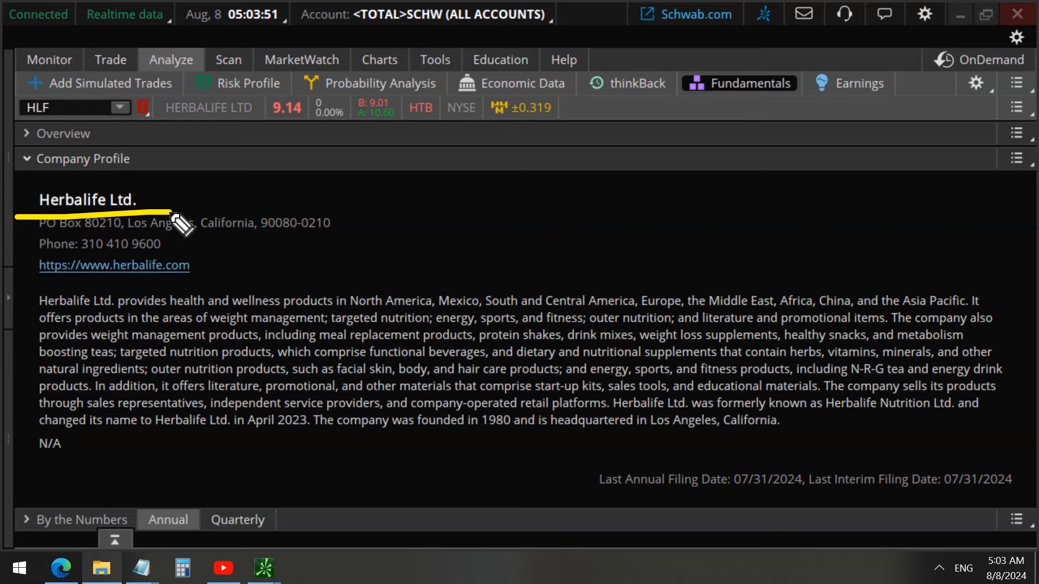
{"action": "left_click", "coordinate": [378, 59]}
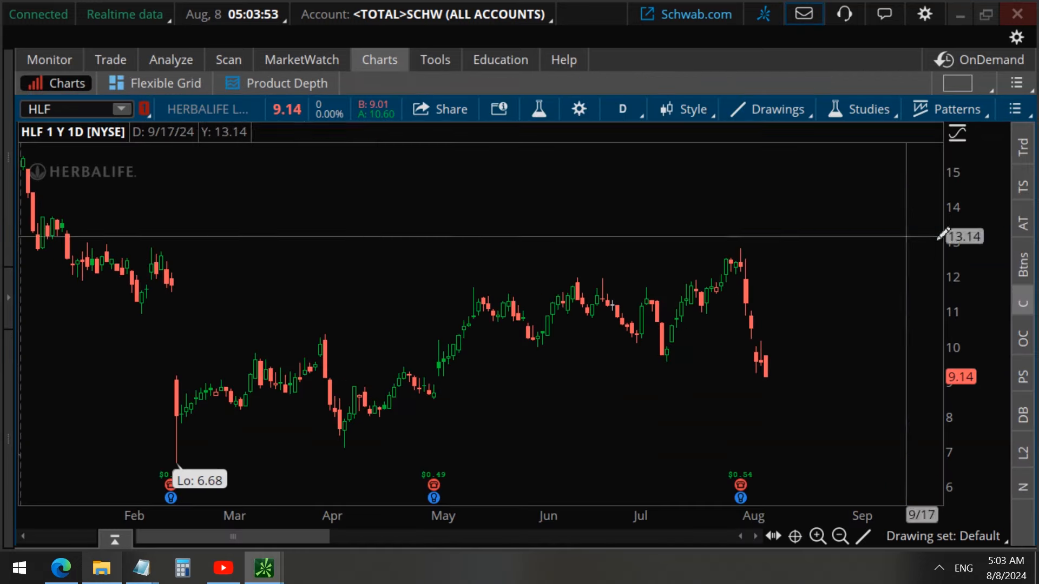
{"action": "mouse_move", "coordinate": [828, 361]}
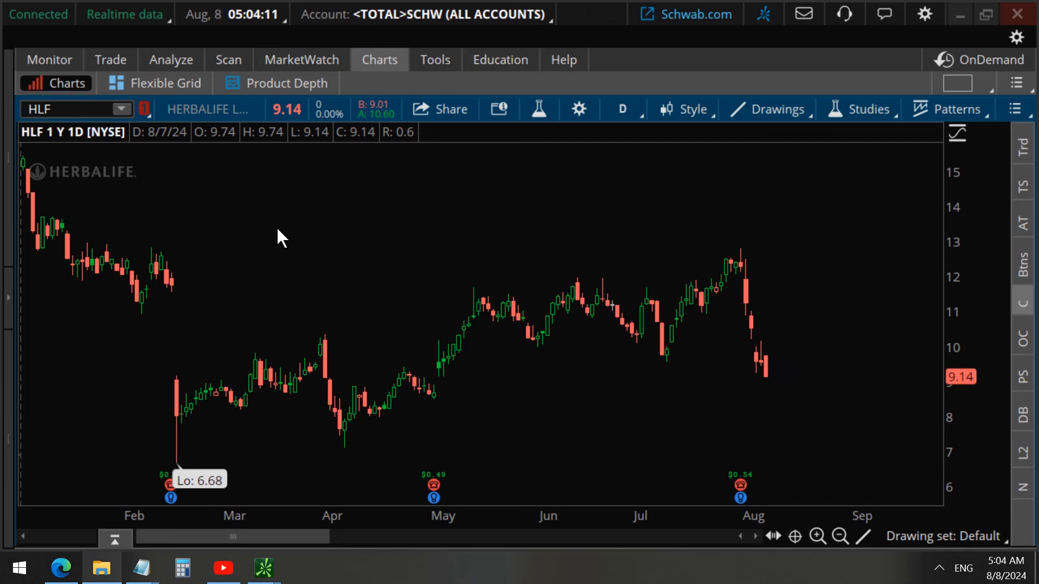
{"action": "mouse_move", "coordinate": [254, 414]}
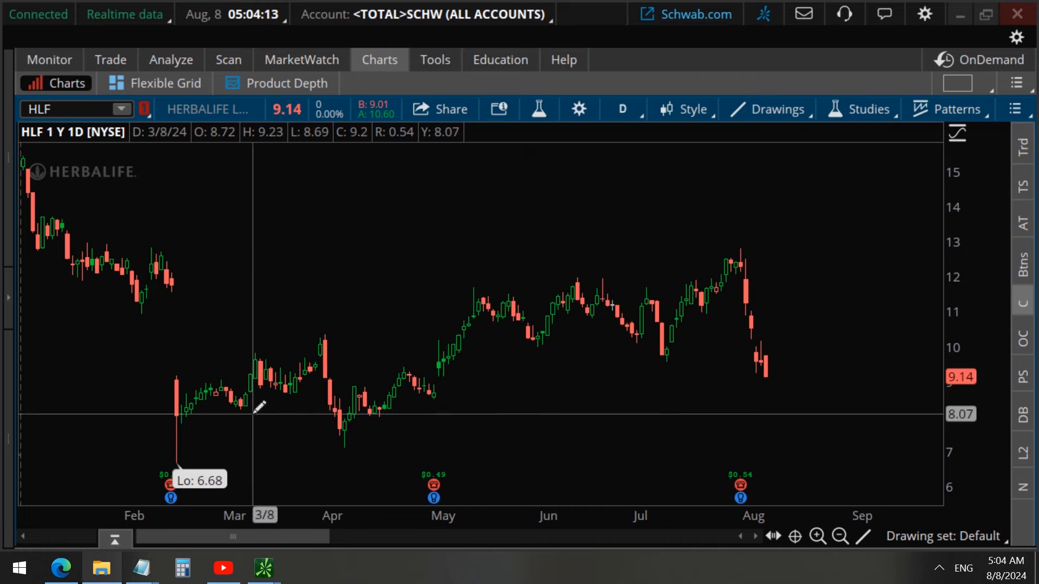
- Show the IMDb page for the 2016 documentary Betting on Zero in Edge
{"action": "left_click", "coordinate": [60, 567]}
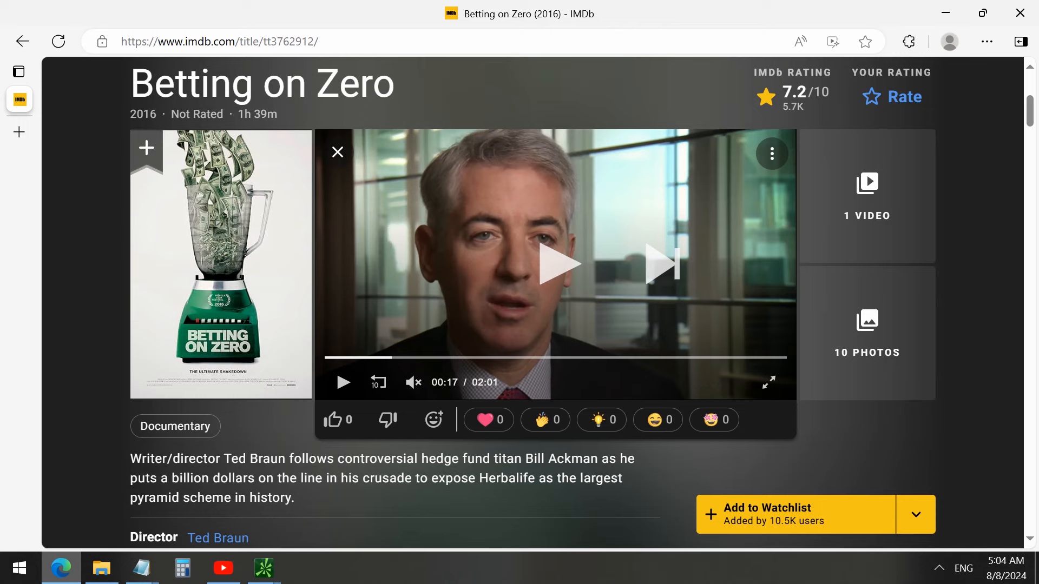
{"action": "mouse_move", "coordinate": [60, 568]}
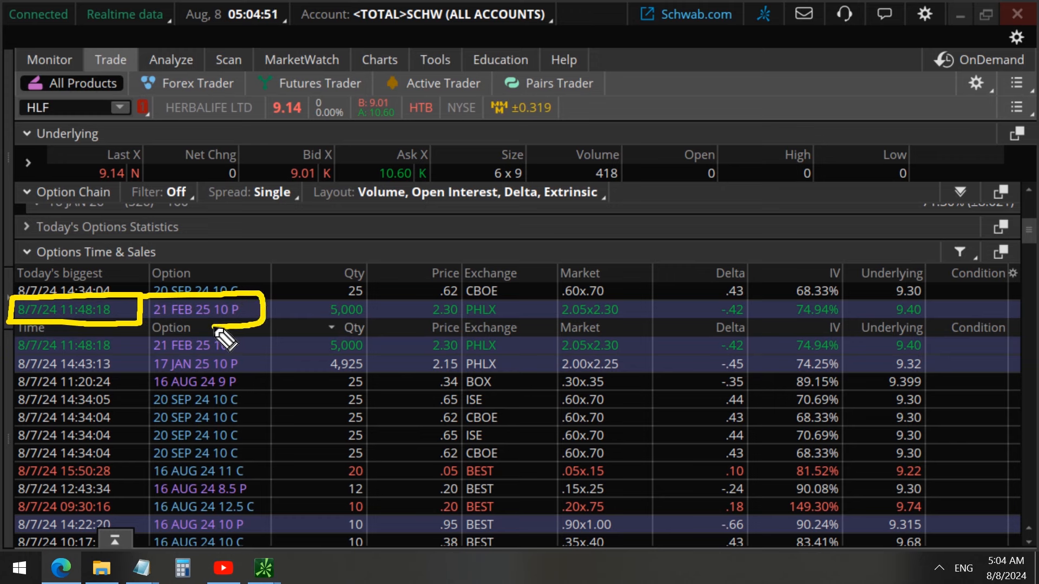
{"action": "mouse_move", "coordinate": [371, 305]}
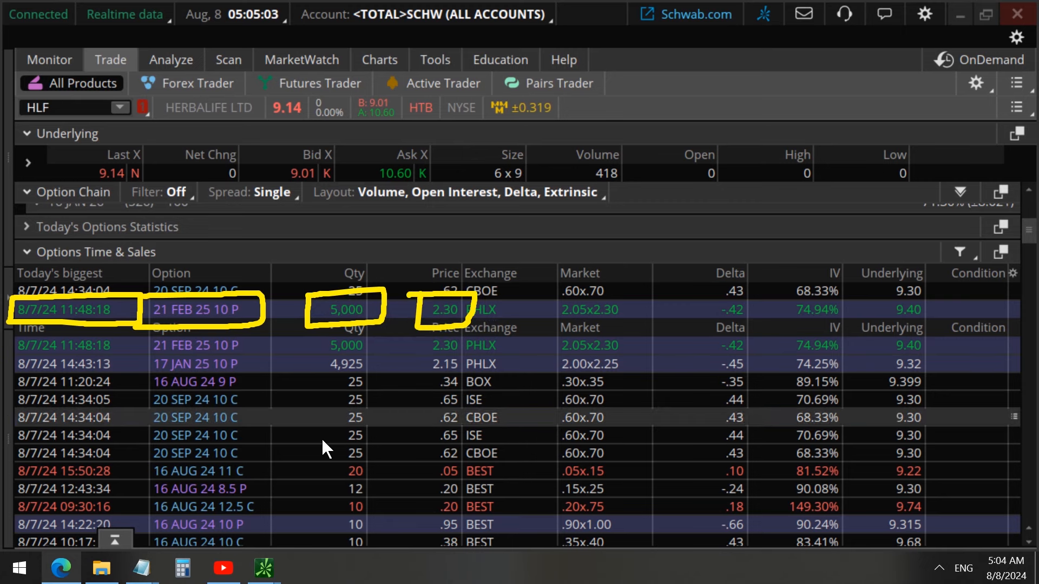
- Compute 2.3 × 100 = 230, then 230 × 5000 = 1,150,000 in Calculator
{"action": "left_click", "coordinate": [181, 568]}
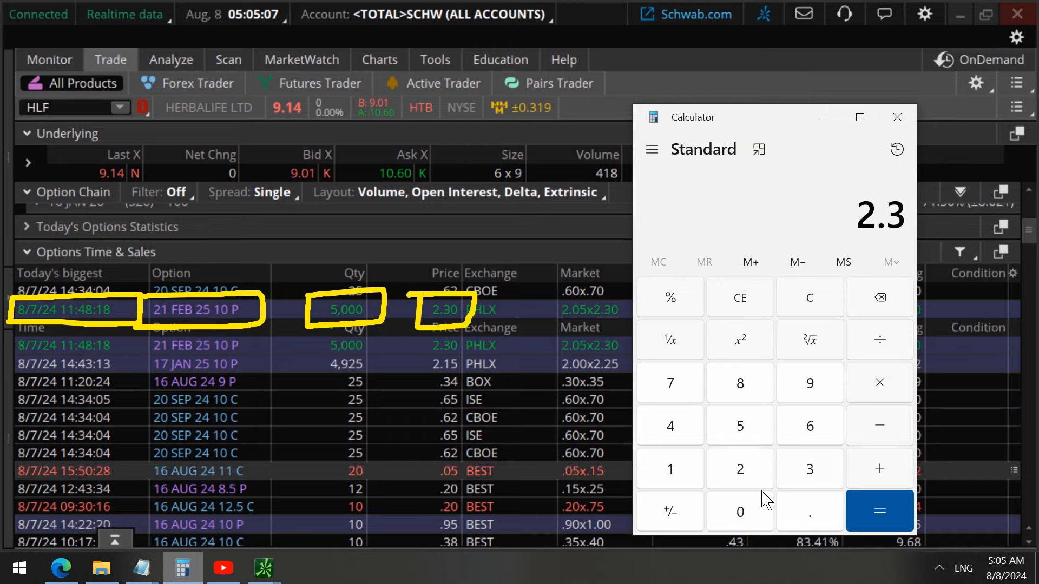
{"action": "left_click", "coordinate": [879, 383]}
{"action": "type", "text": "100"}
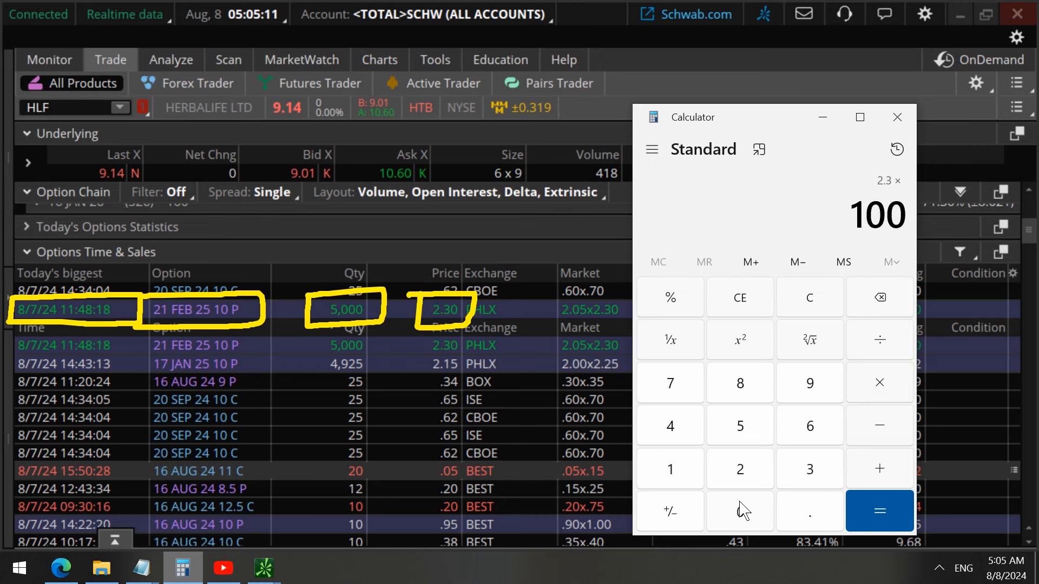
{"action": "left_click", "coordinate": [880, 511]}
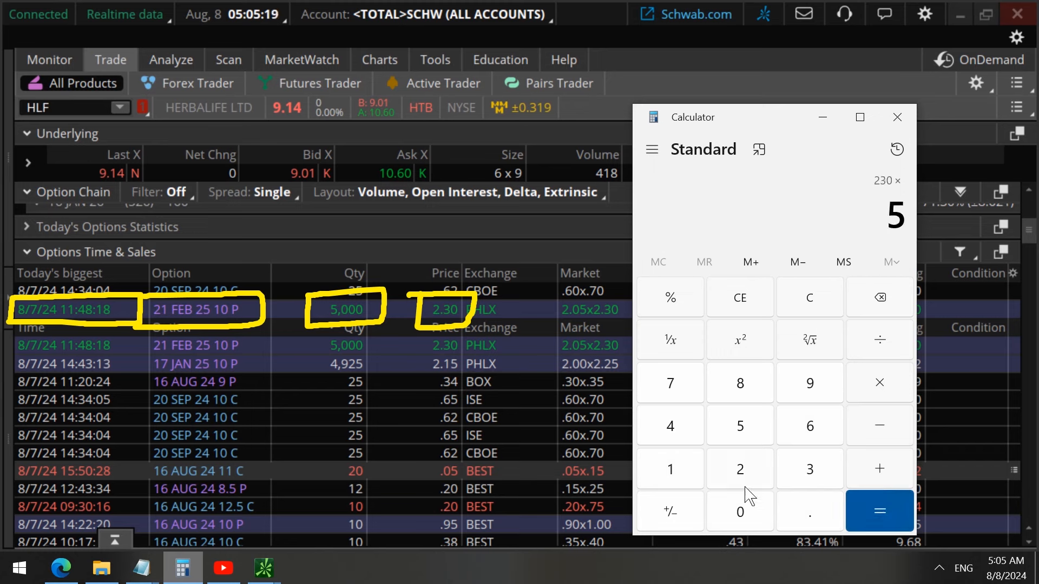
{"action": "left_click", "coordinate": [879, 510]}
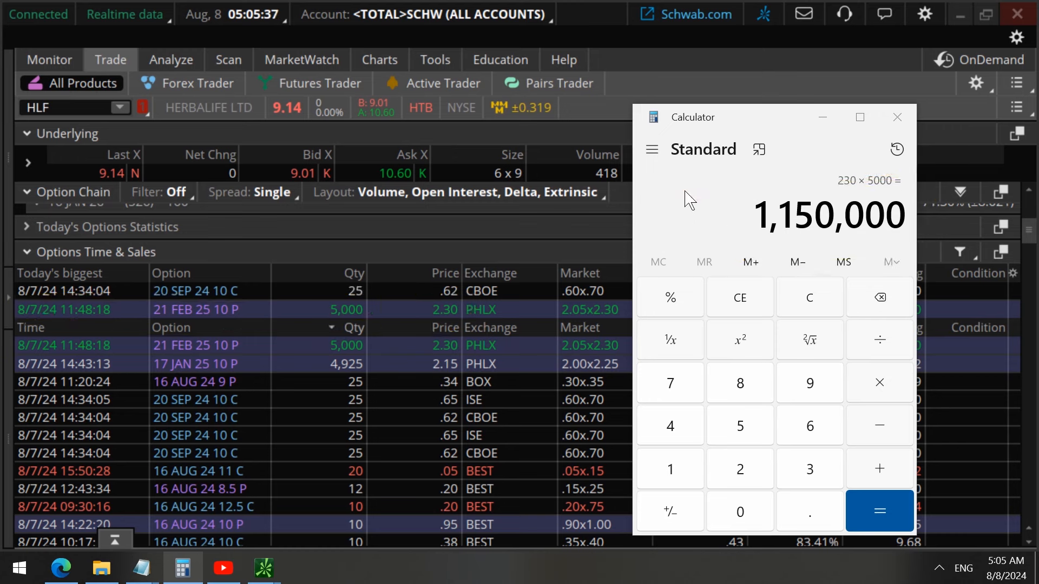
- Show the 21 FEB 25 HLF $10 put (bid 2.00, ask 2.50) in thinkorswim
{"action": "left_click", "coordinate": [897, 118]}
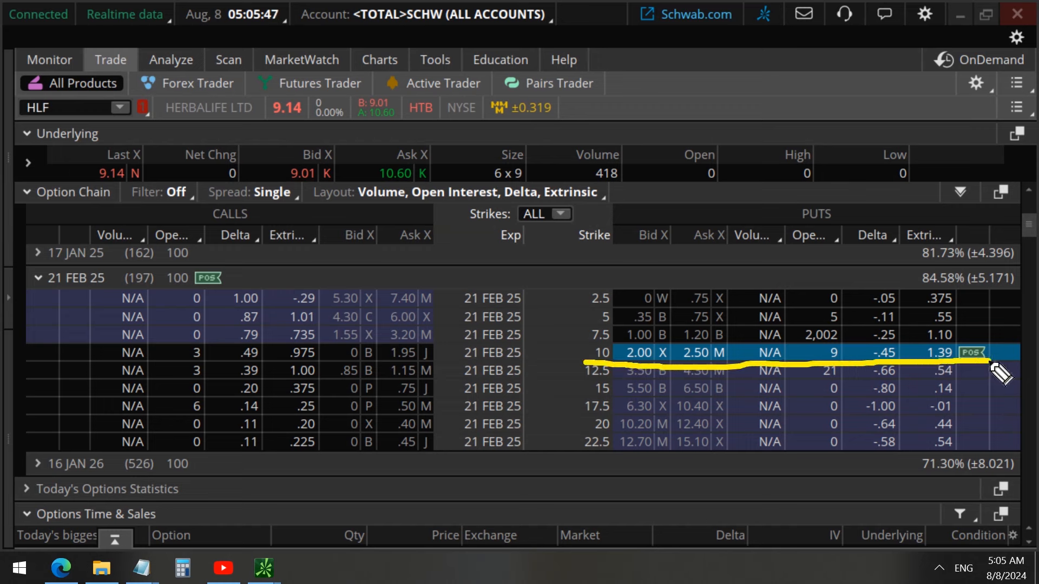
{"action": "mouse_move", "coordinate": [965, 345]}
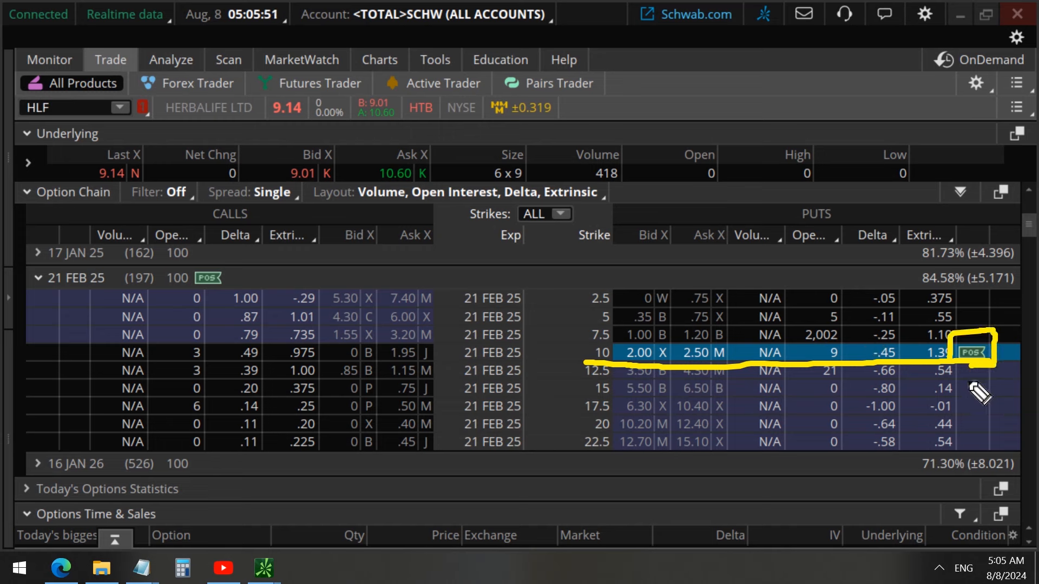
{"action": "mouse_move", "coordinate": [139, 324]}
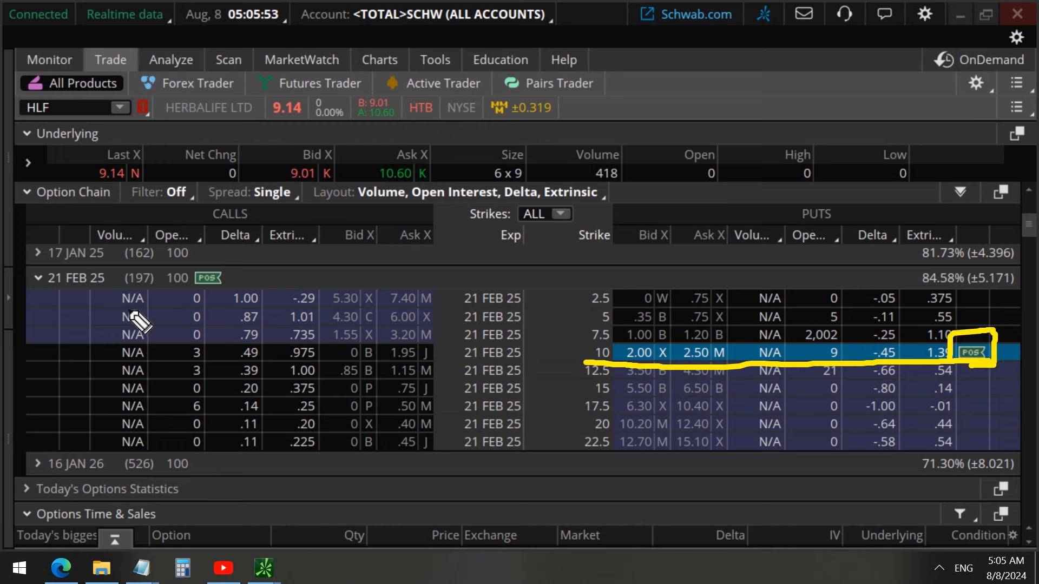
{"action": "mouse_move", "coordinate": [484, 378]}
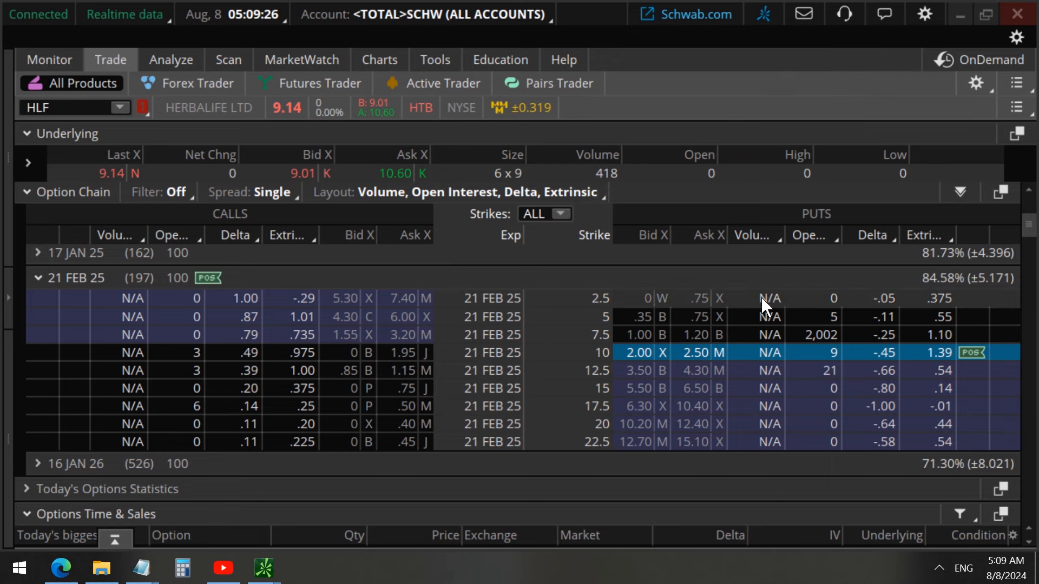
{"action": "left_click", "coordinate": [694, 353]}
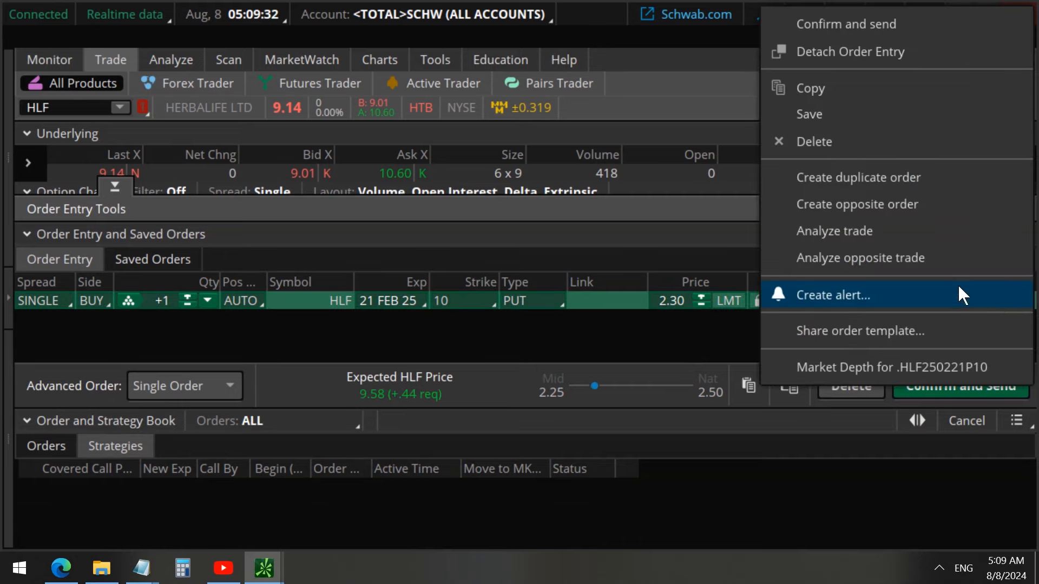
{"action": "left_click", "coordinate": [834, 230]}
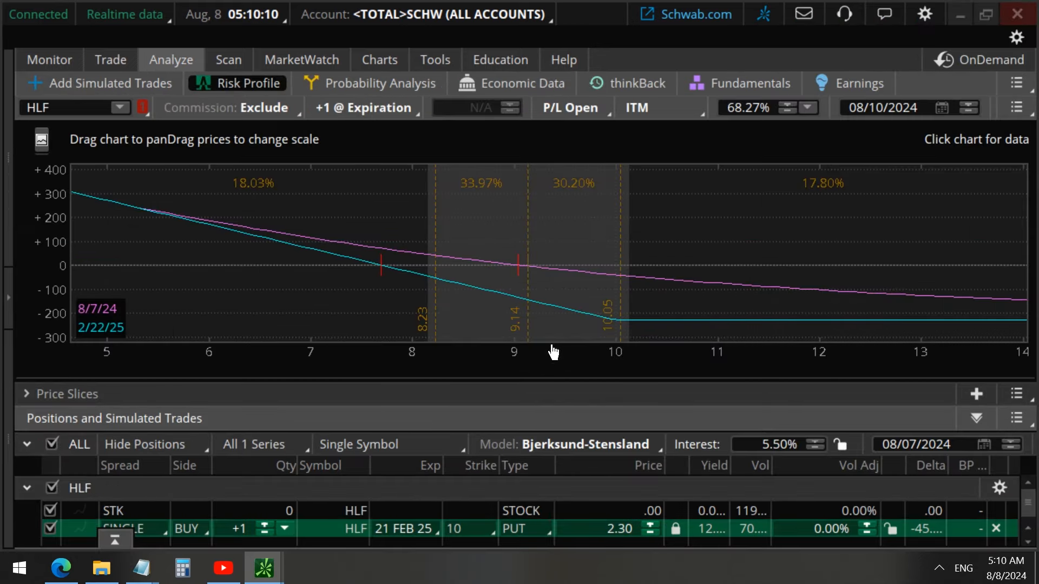
{"action": "mouse_move", "coordinate": [825, 331]}
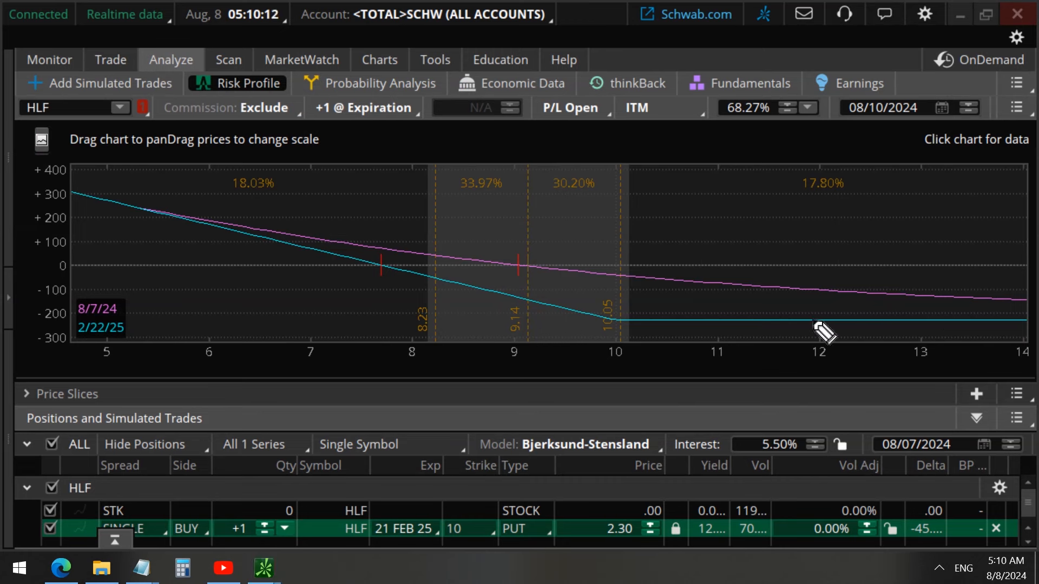
{"action": "mouse_move", "coordinate": [375, 368]}
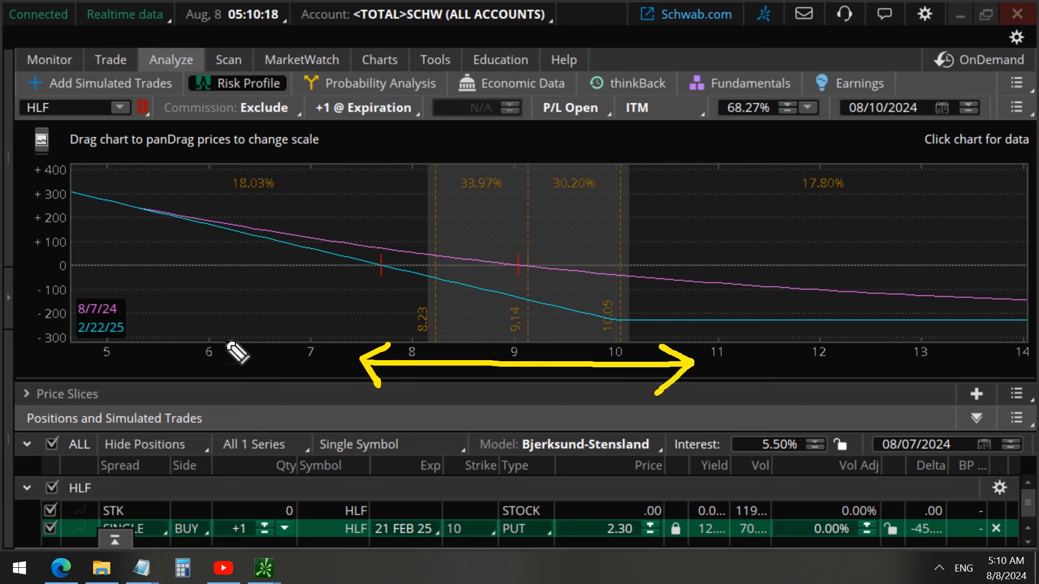
{"action": "mouse_move", "coordinate": [56, 176]}
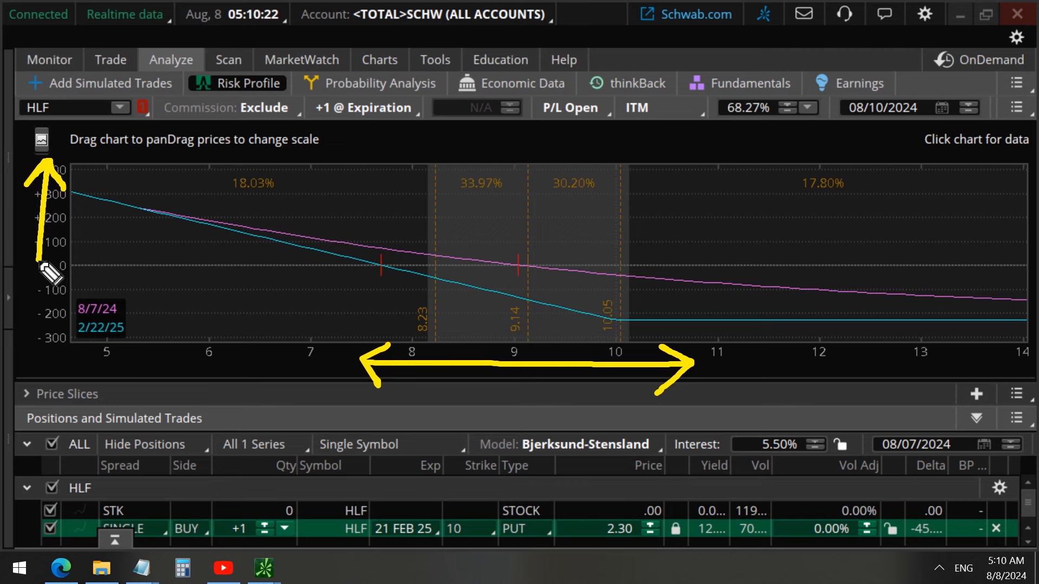
{"action": "mouse_move", "coordinate": [53, 278]}
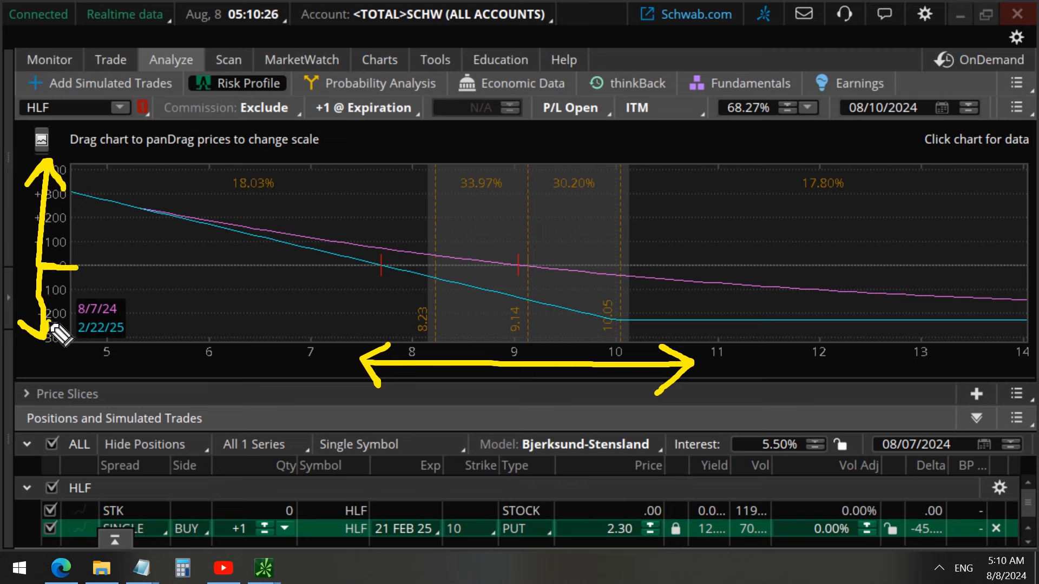
{"action": "mouse_move", "coordinate": [437, 295]}
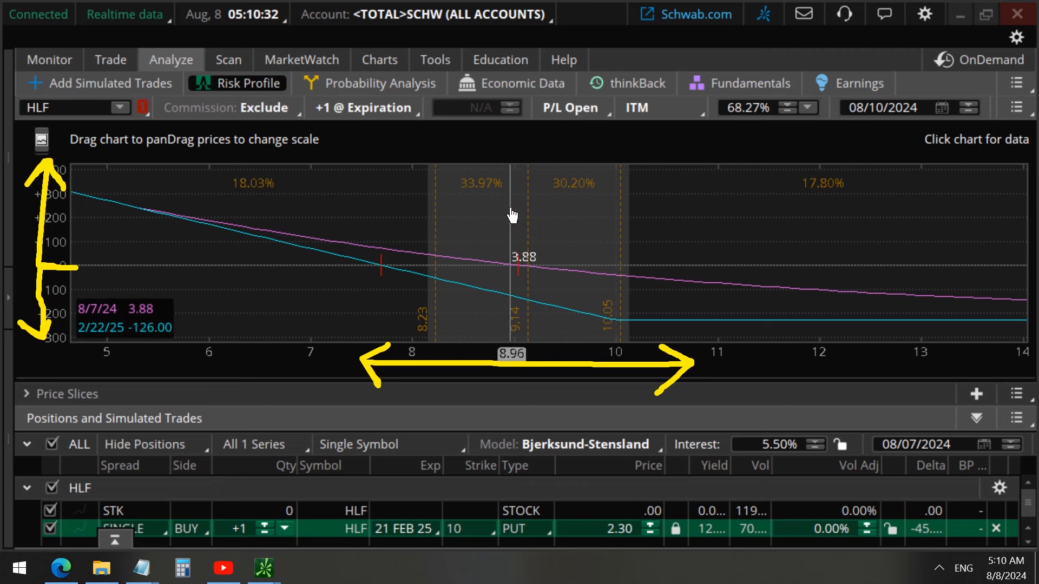
{"action": "mouse_move", "coordinate": [443, 216]}
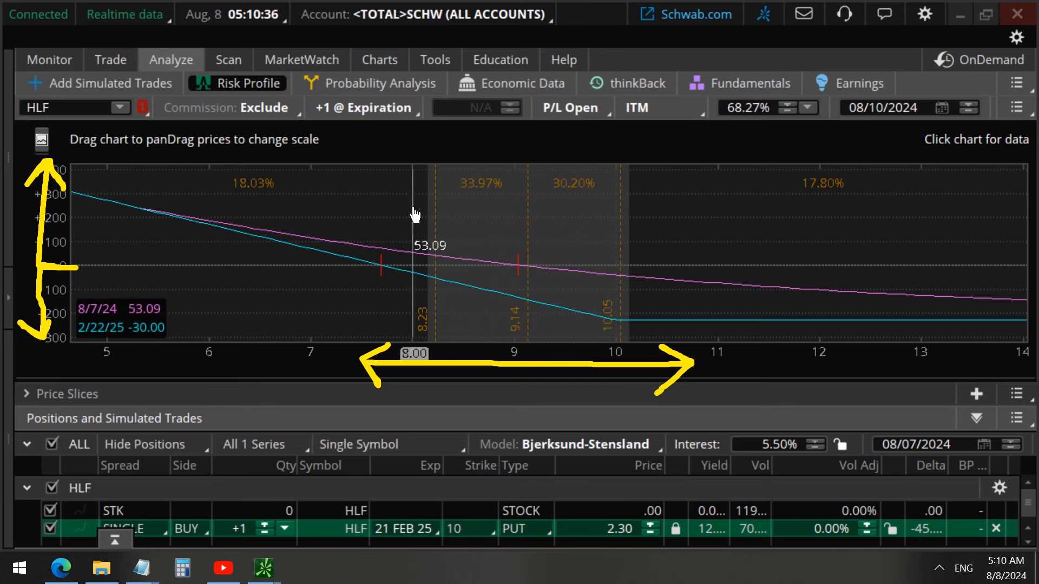
{"action": "mouse_move", "coordinate": [298, 202]}
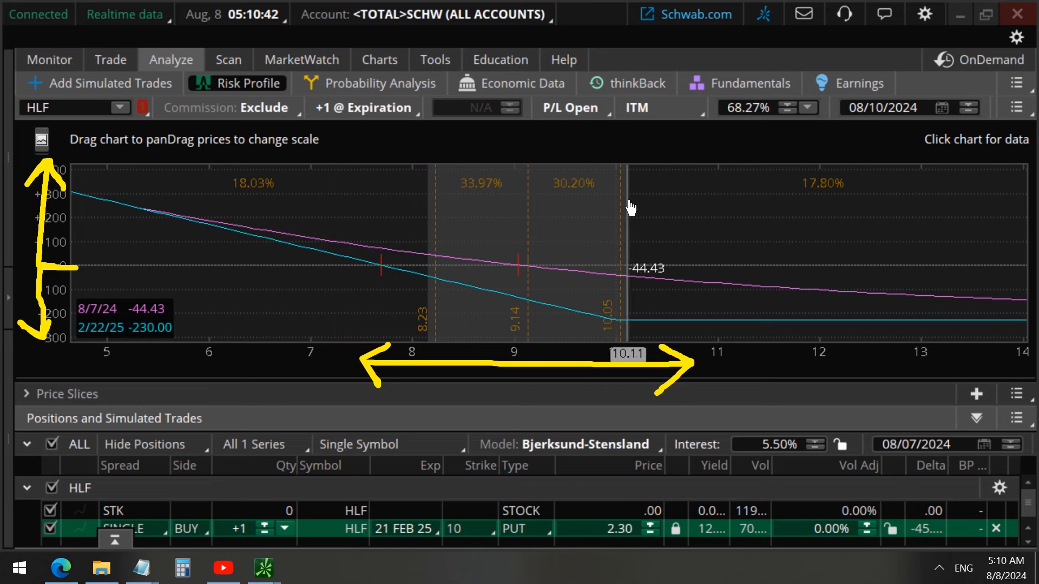
{"action": "mouse_move", "coordinate": [705, 210]}
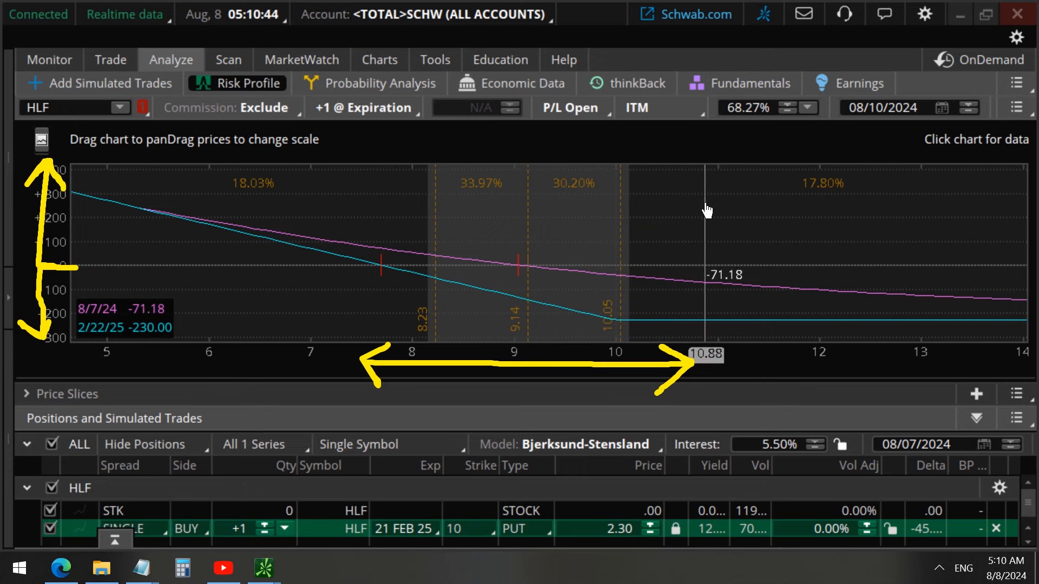
{"action": "mouse_move", "coordinate": [762, 209]}
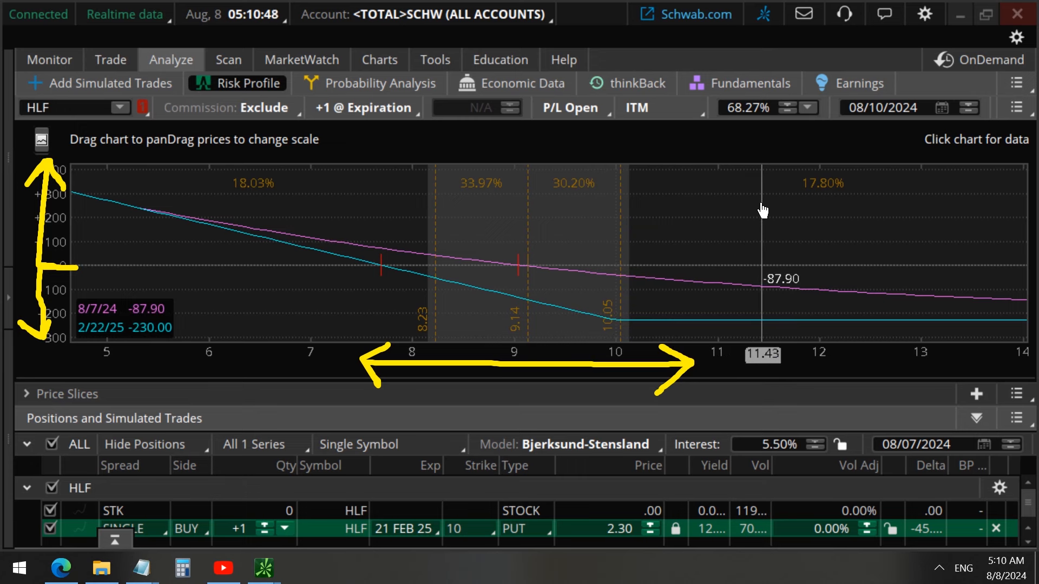
{"action": "mouse_move", "coordinate": [746, 211]}
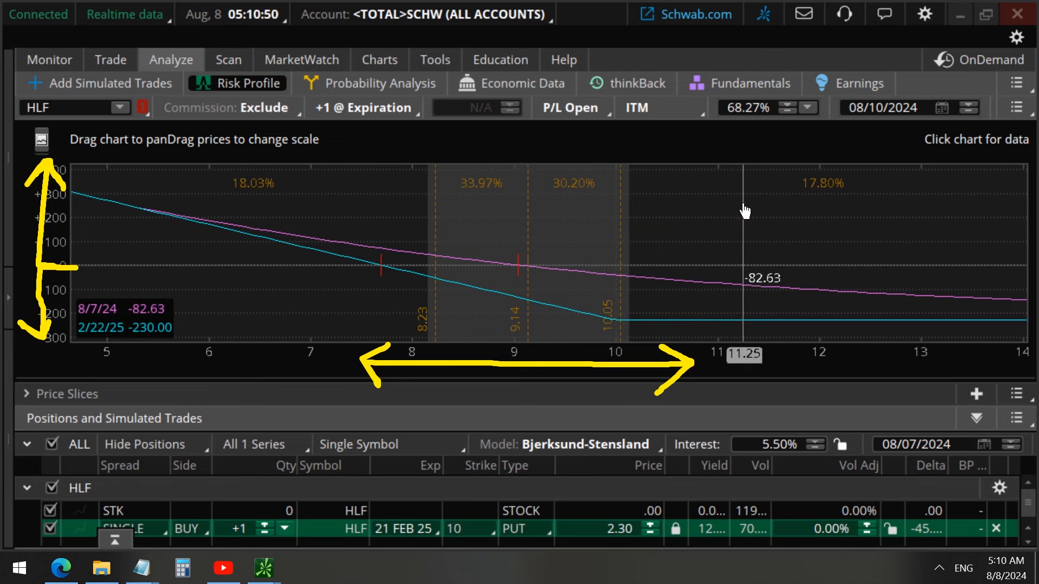
{"action": "mouse_move", "coordinate": [526, 220]}
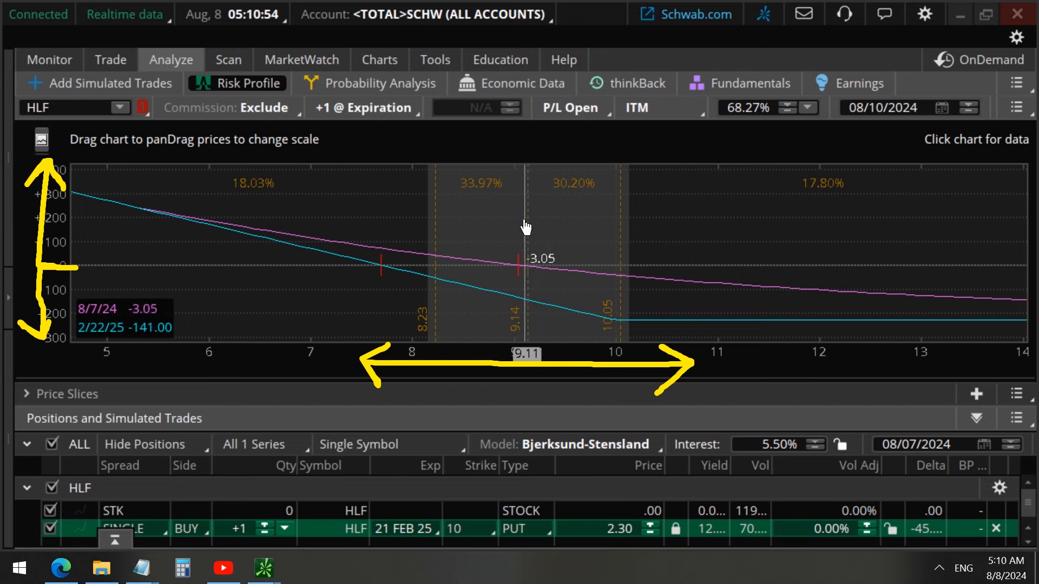
{"action": "mouse_move", "coordinate": [450, 221]}
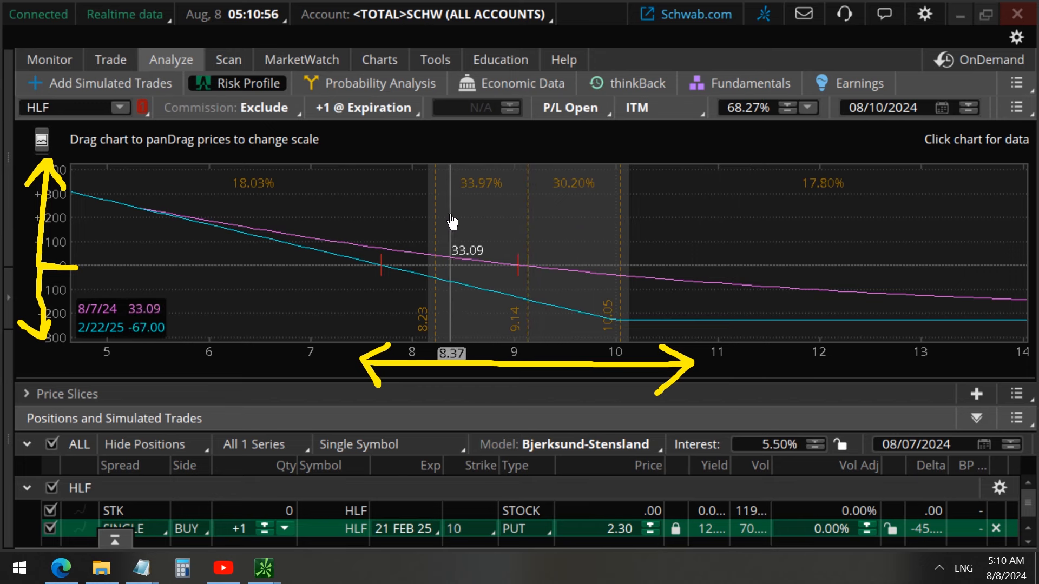
{"action": "mouse_move", "coordinate": [368, 217]}
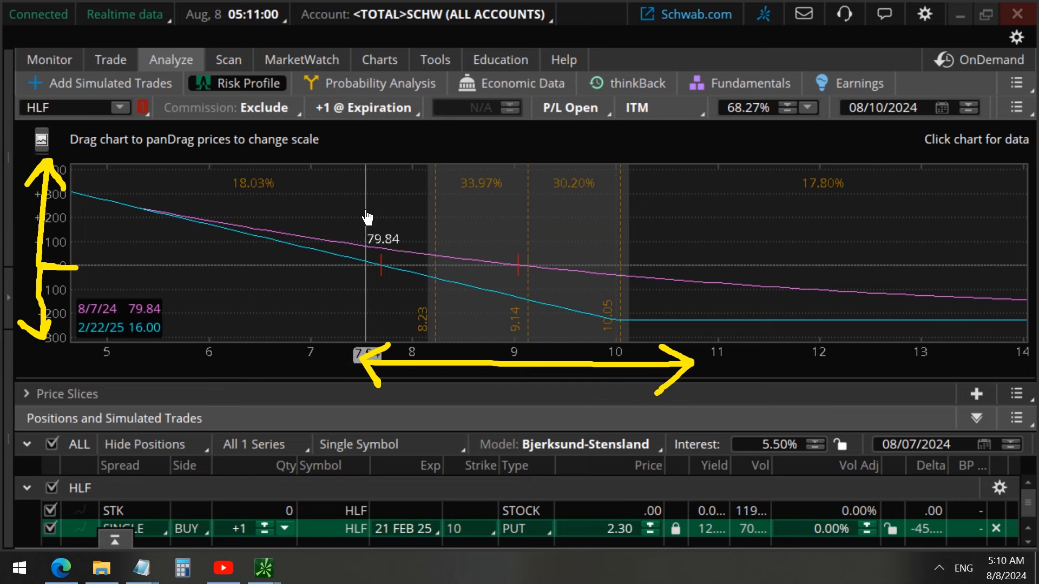
{"action": "mouse_move", "coordinate": [855, 370]}
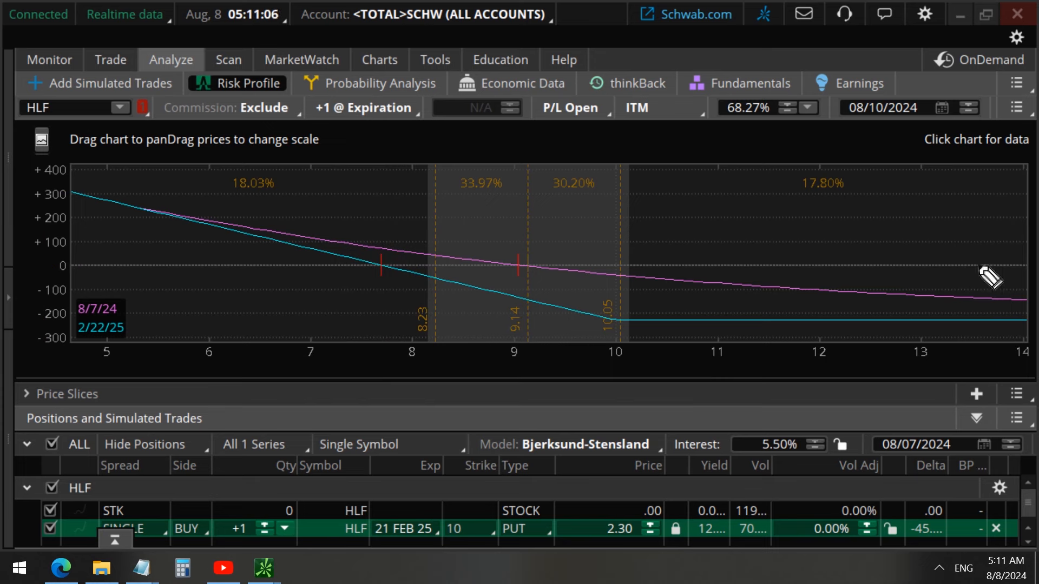
{"action": "mouse_move", "coordinate": [298, 258]}
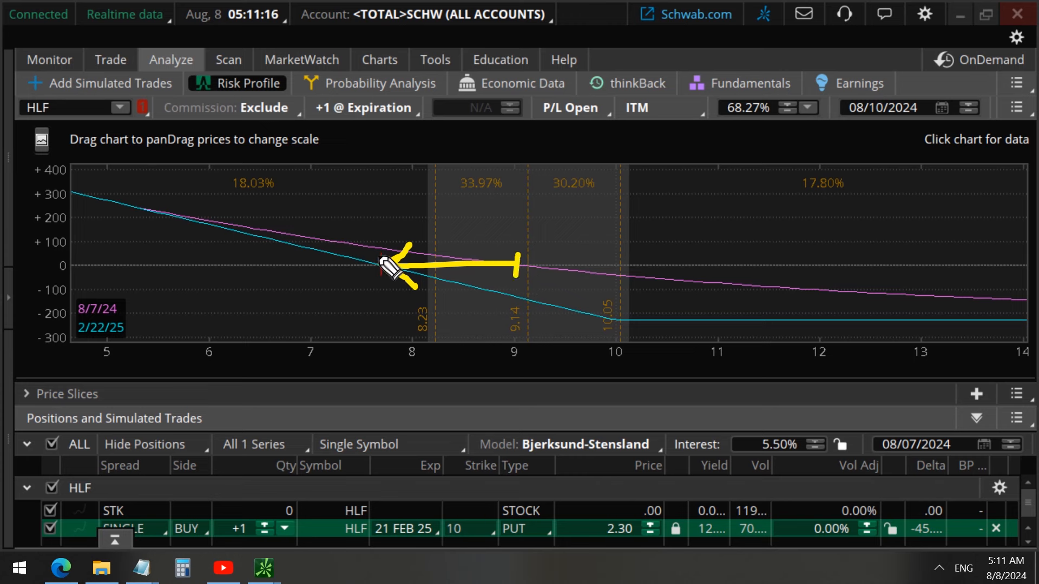
{"action": "mouse_move", "coordinate": [405, 278]}
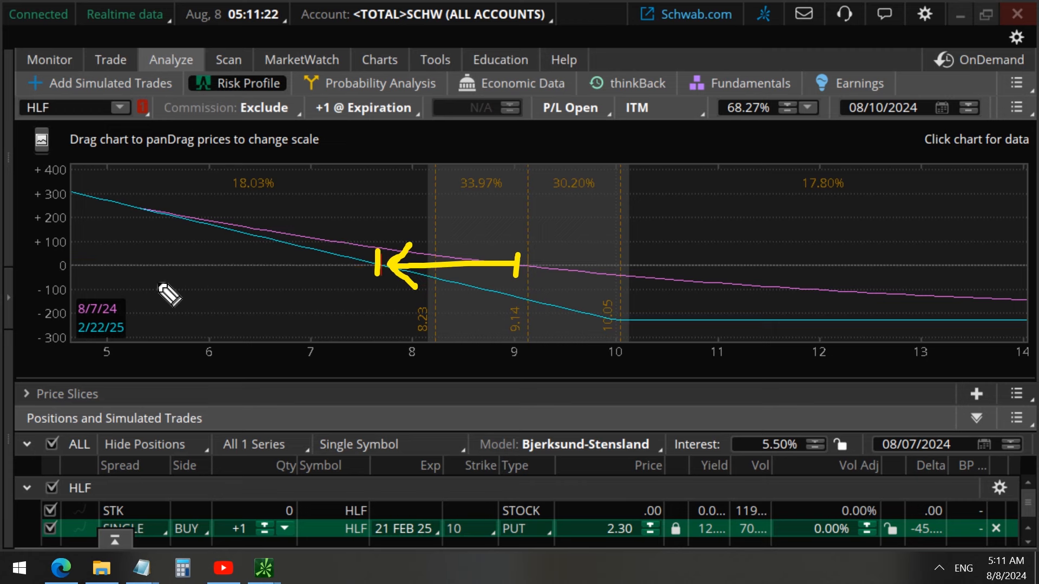
{"action": "mouse_move", "coordinate": [258, 309]}
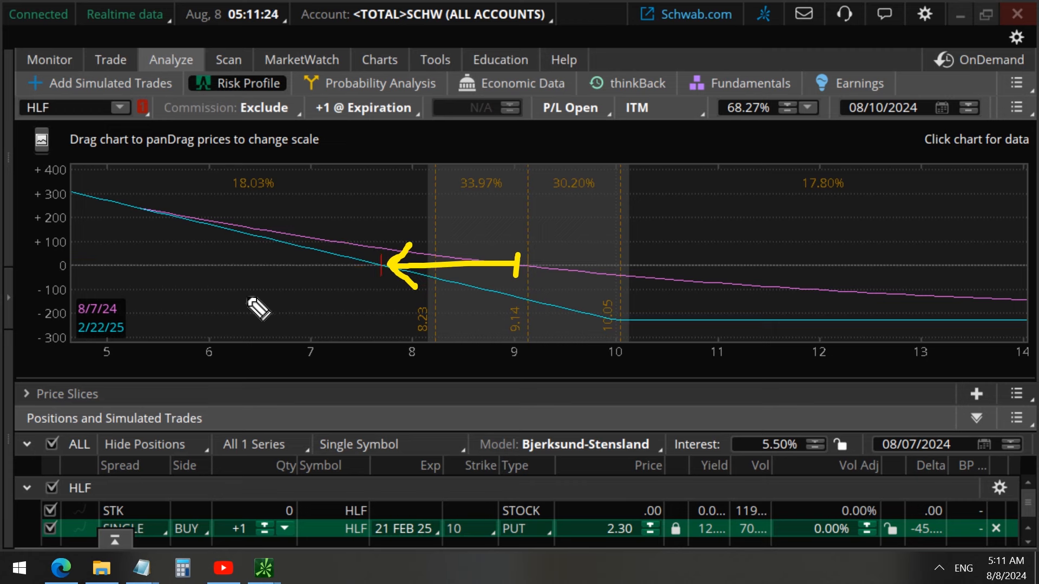
{"action": "mouse_move", "coordinate": [507, 233]}
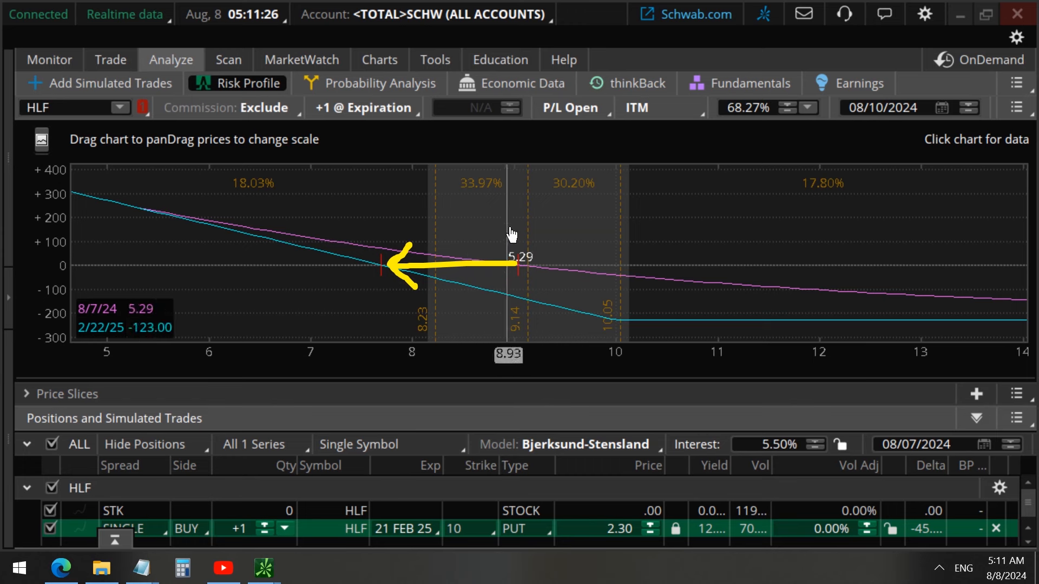
{"action": "mouse_move", "coordinate": [519, 224]}
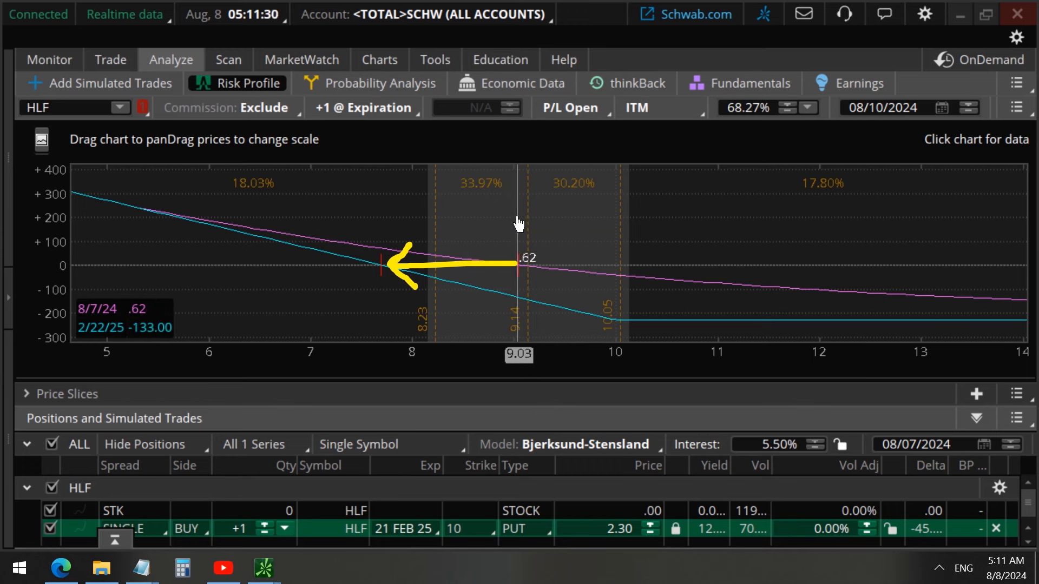
{"action": "mouse_move", "coordinate": [450, 226]}
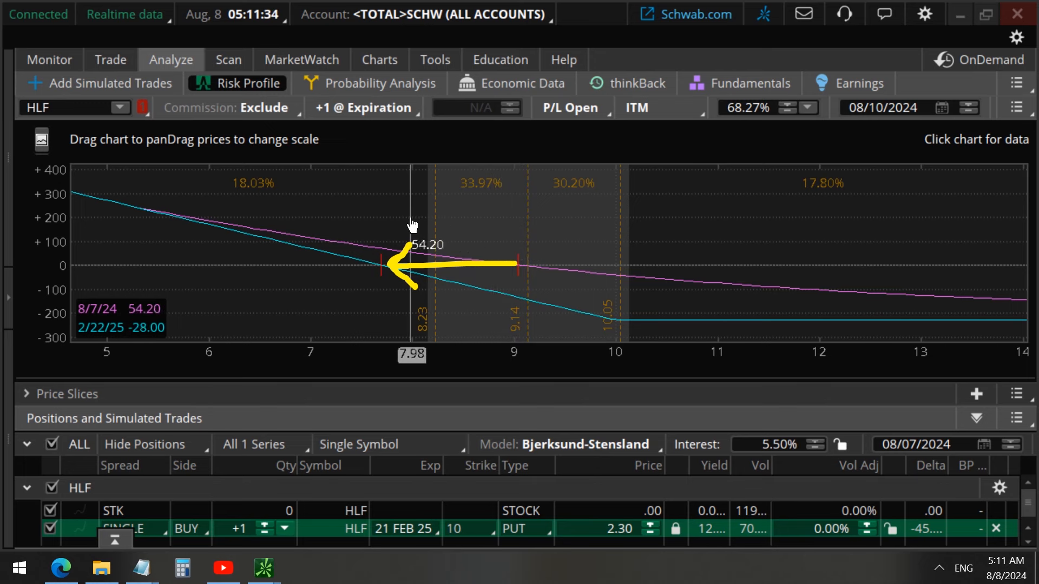
{"action": "mouse_move", "coordinate": [388, 222]}
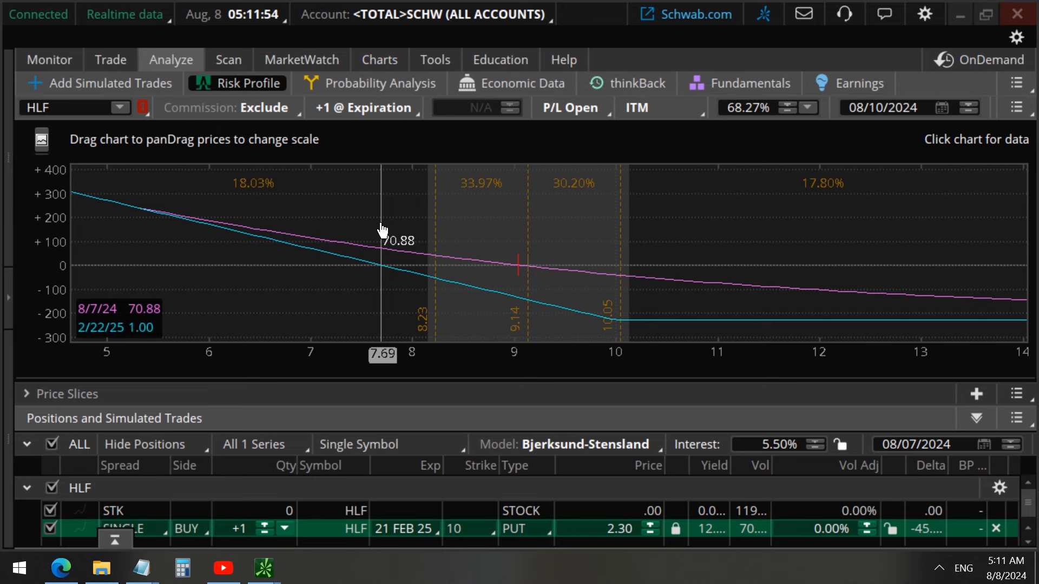
{"action": "mouse_move", "coordinate": [77, 401]}
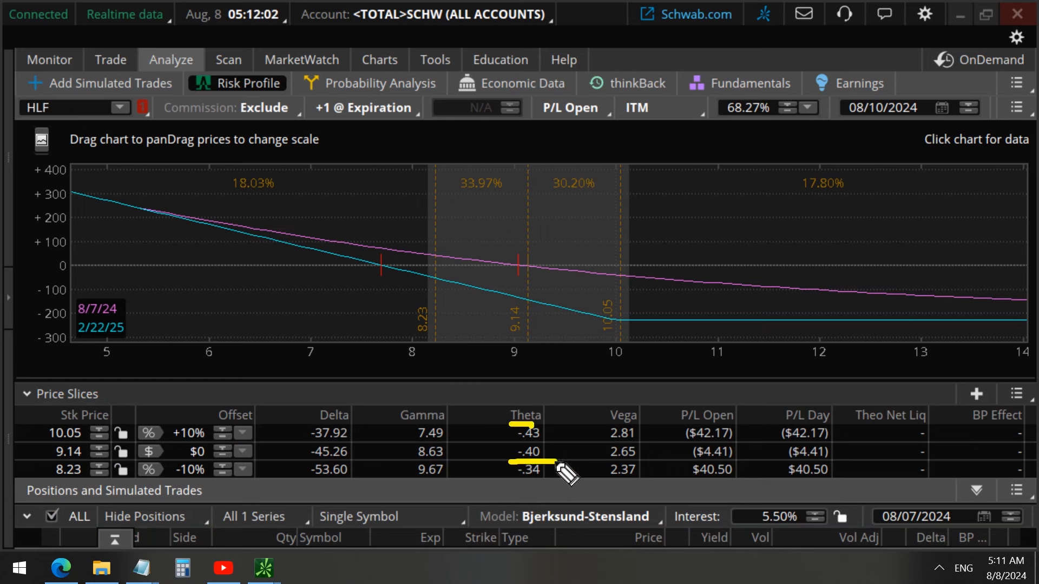
{"action": "mouse_move", "coordinate": [457, 443]}
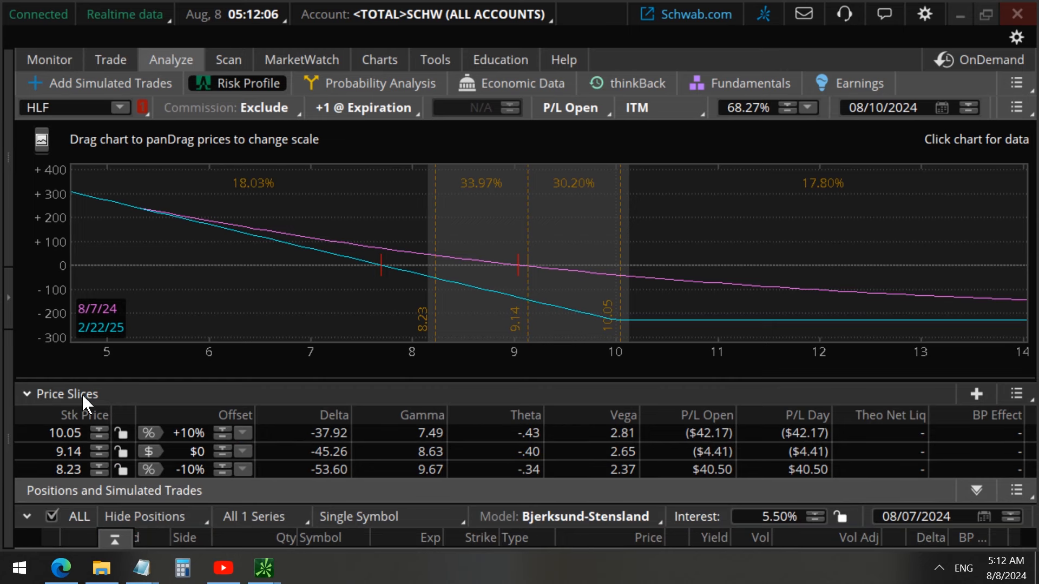
{"action": "left_click", "coordinate": [27, 393]}
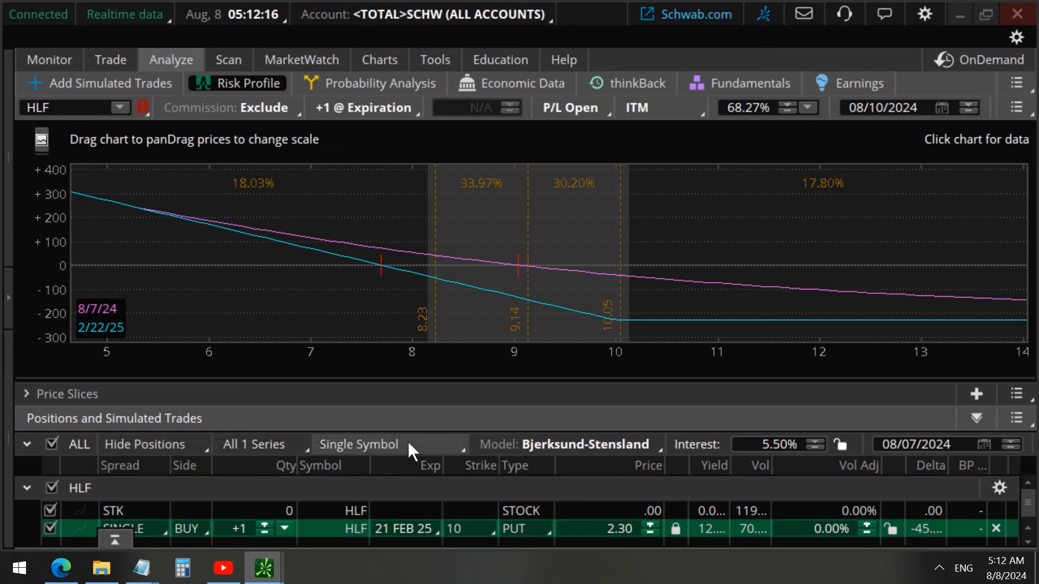
{"action": "mouse_move", "coordinate": [585, 444]}
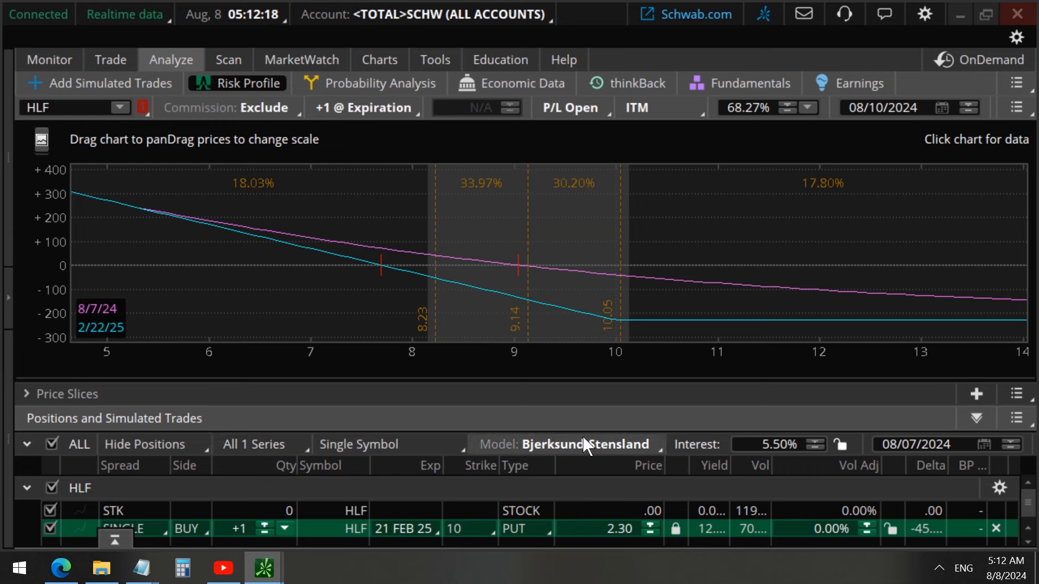
{"action": "mouse_move", "coordinate": [383, 249]}
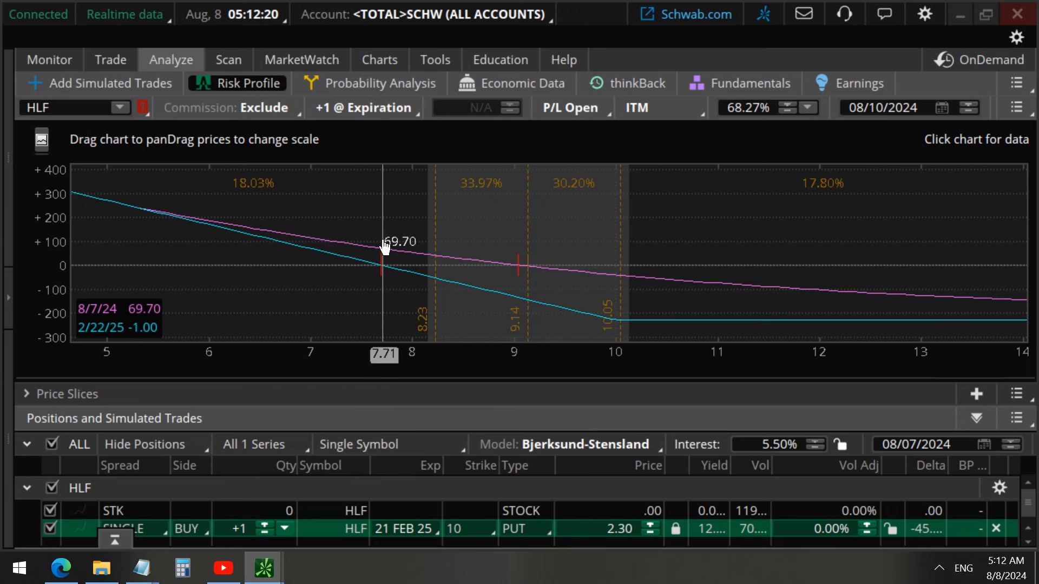
{"action": "mouse_move", "coordinate": [384, 239]}
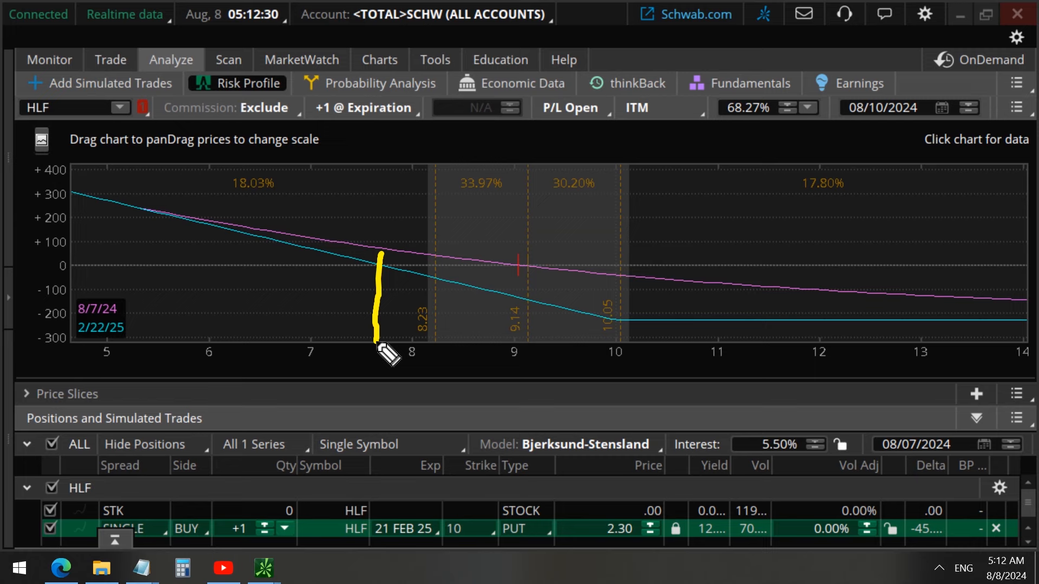
- Check the 7.71 breakeven, then view HLF's one-year daily candlestick chart
{"action": "left_click", "coordinate": [379, 60]}
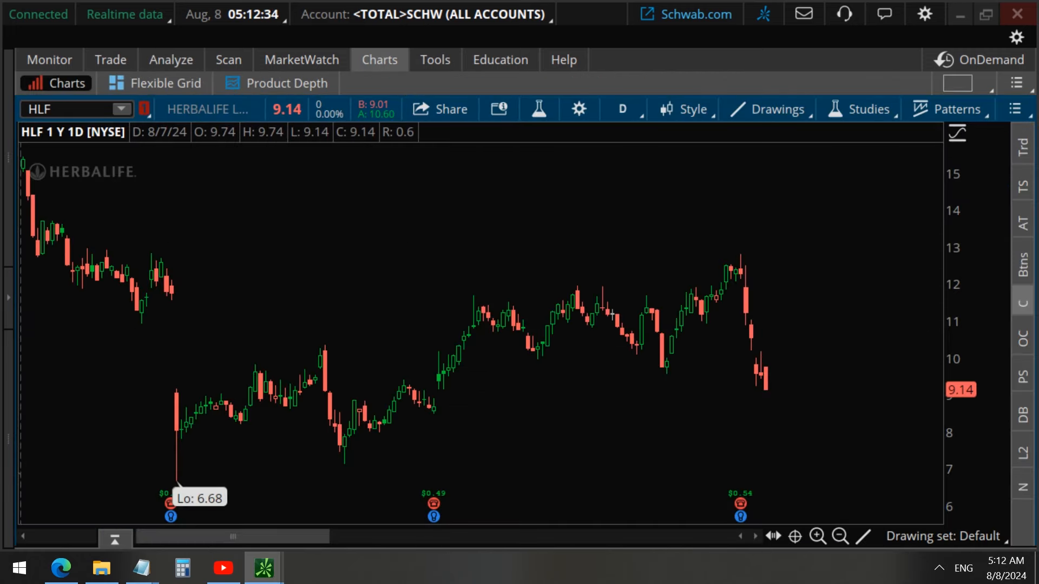
{"action": "mouse_move", "coordinate": [810, 241]}
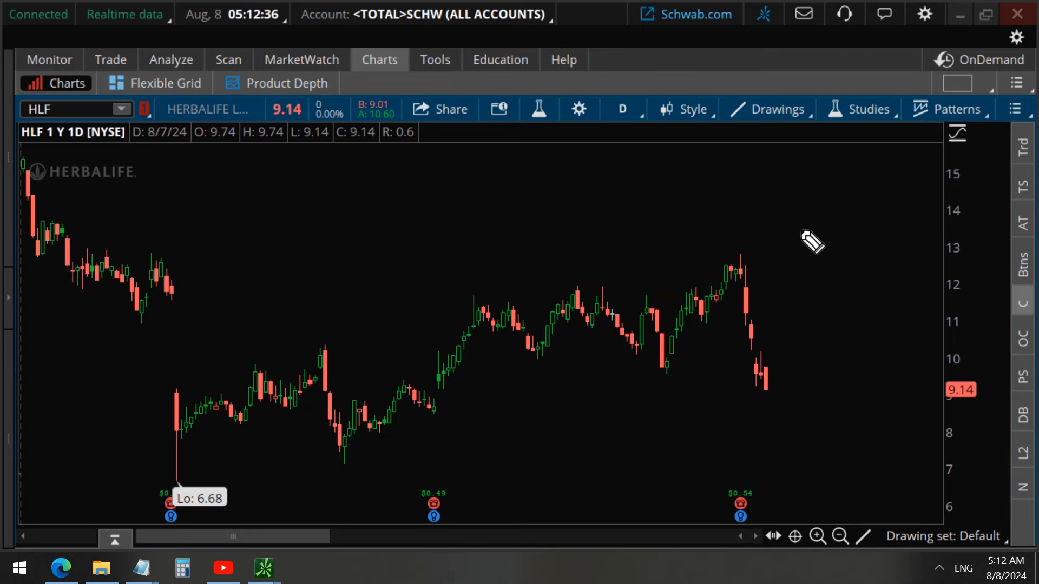
{"action": "mouse_move", "coordinate": [596, 238]}
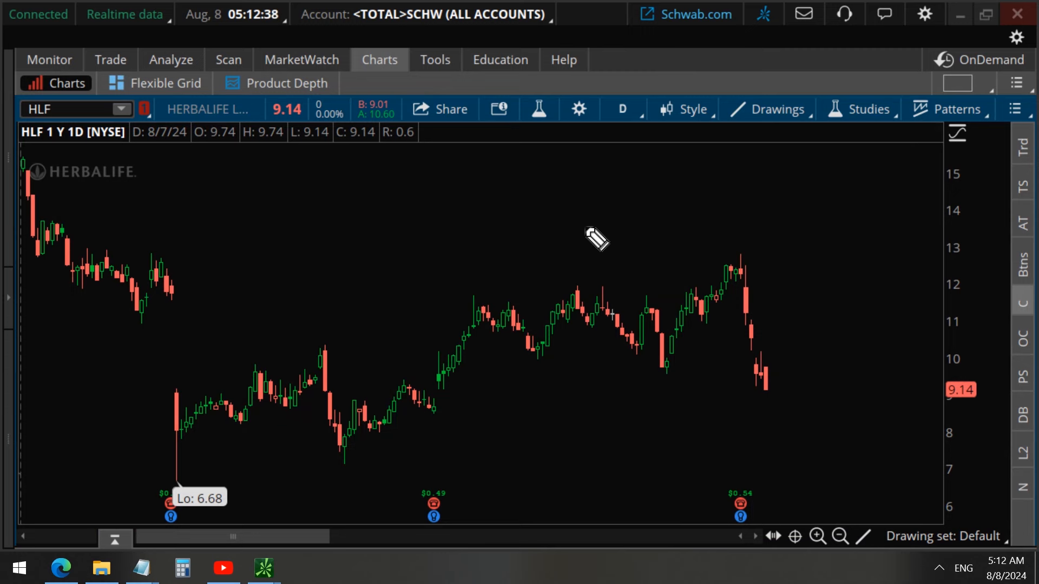
{"action": "mouse_move", "coordinate": [579, 232]}
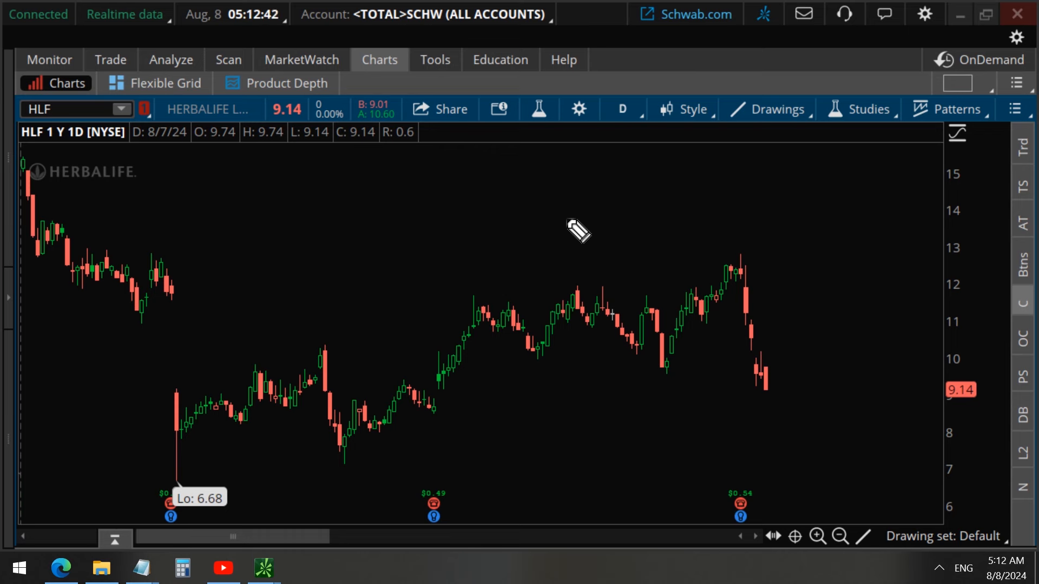
{"action": "mouse_move", "coordinate": [455, 234]}
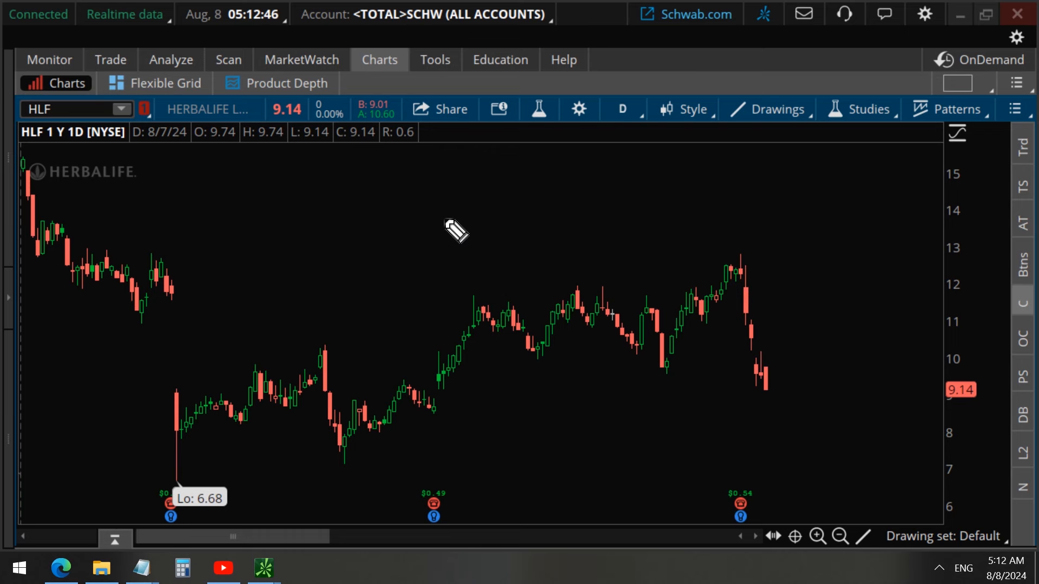
{"action": "mouse_move", "coordinate": [453, 278]}
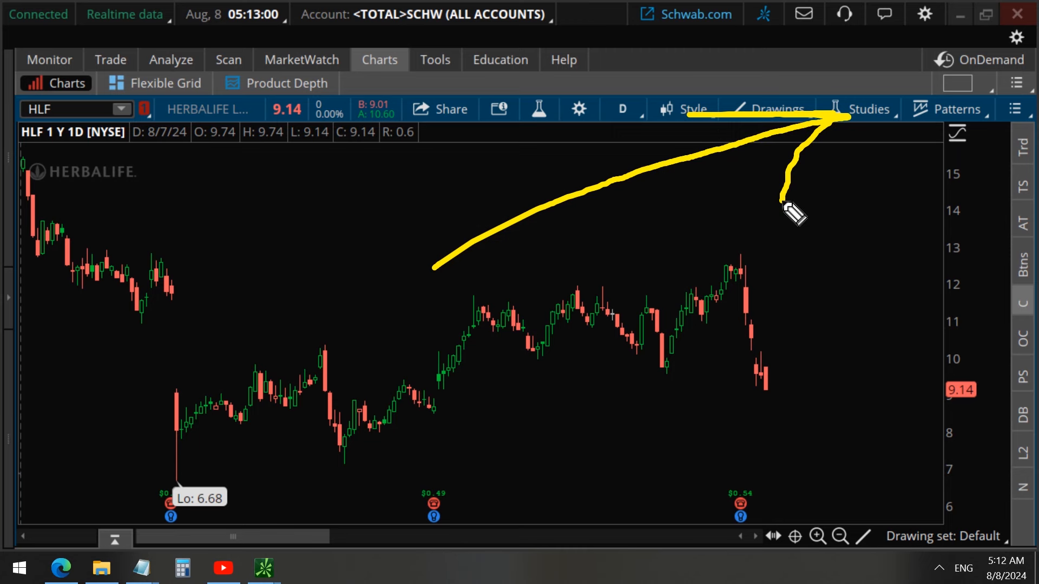
{"action": "mouse_move", "coordinate": [838, 431]}
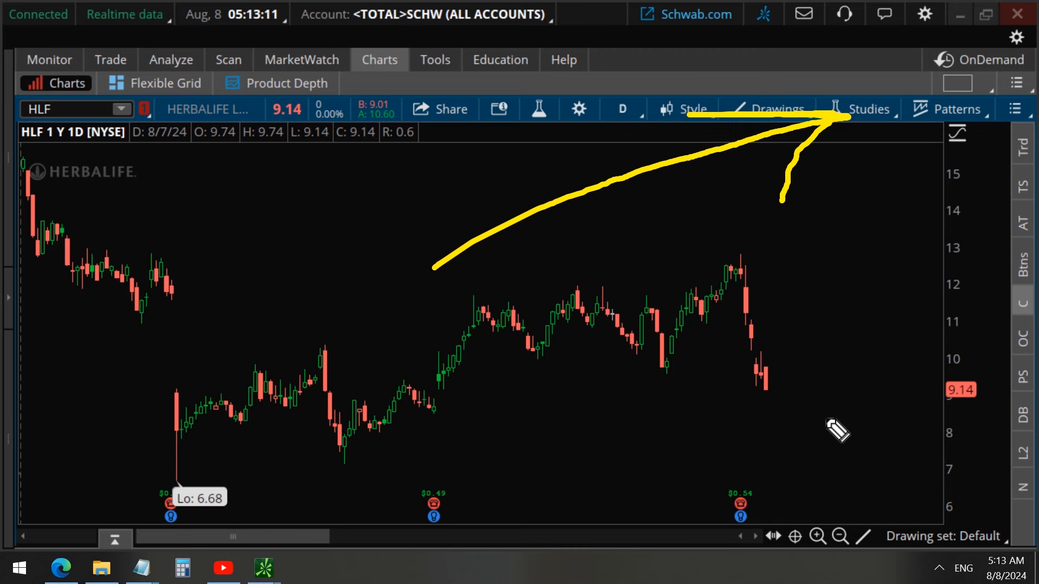